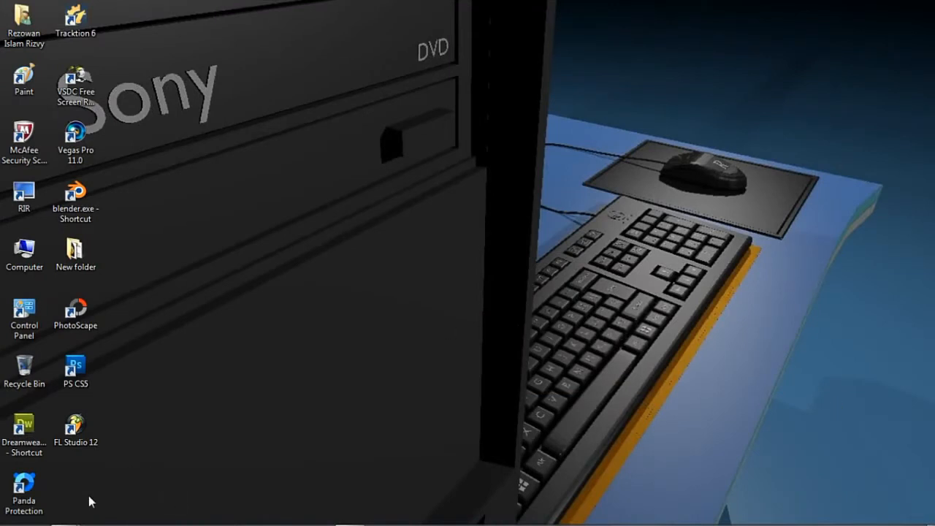
mouse_move(63, 517)
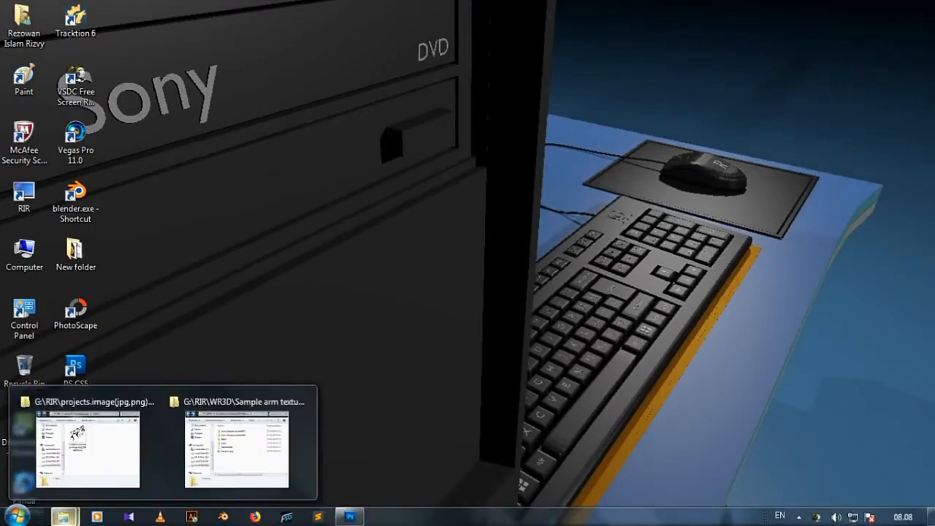
Step: Bring up the Sample arm textures folder, enter flesh, and select Flesh 02.jpg
click(237, 449)
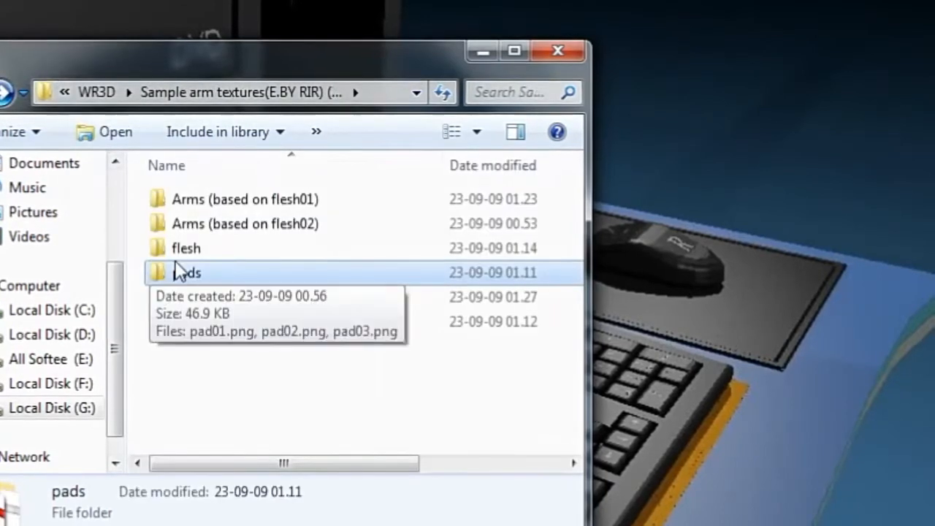
double_click(185, 248)
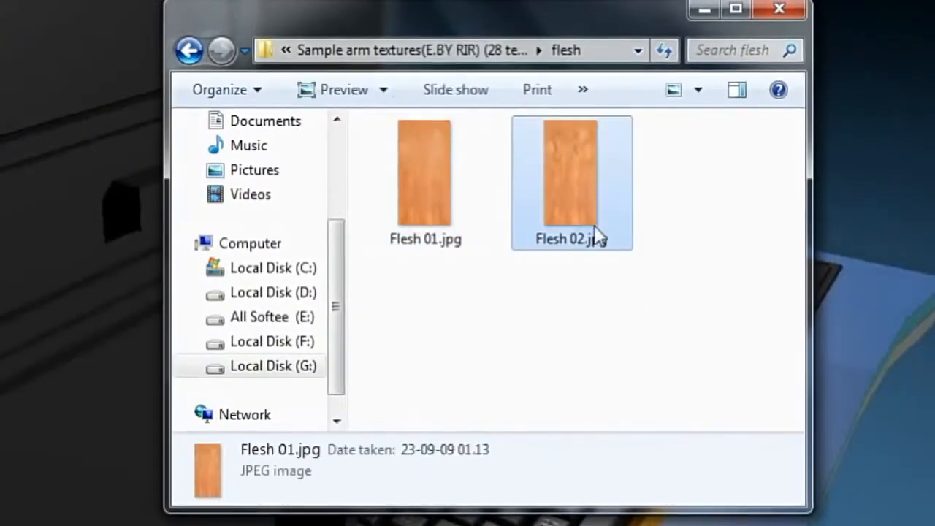
click(570, 176)
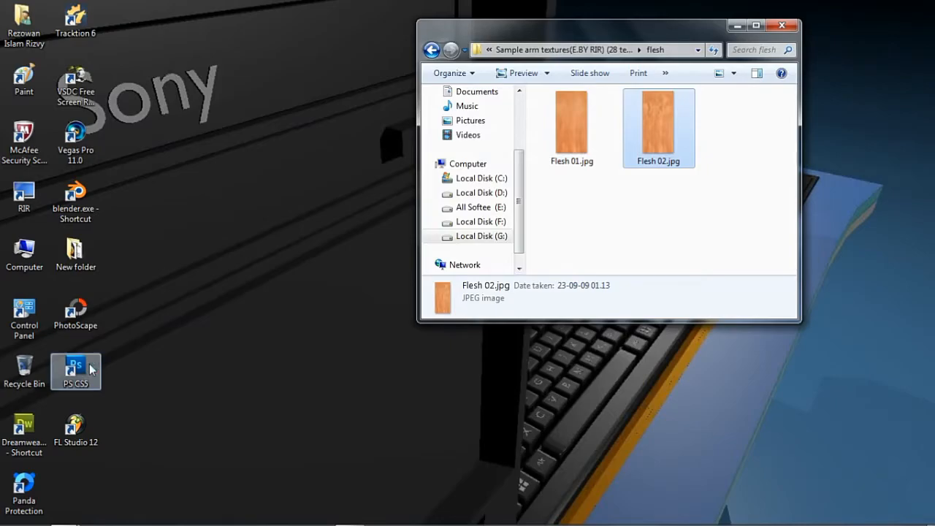
Step: Launch Photoshop on Flesh 02.jpg and bring in the arm reference frame PNG
double_click(658, 124)
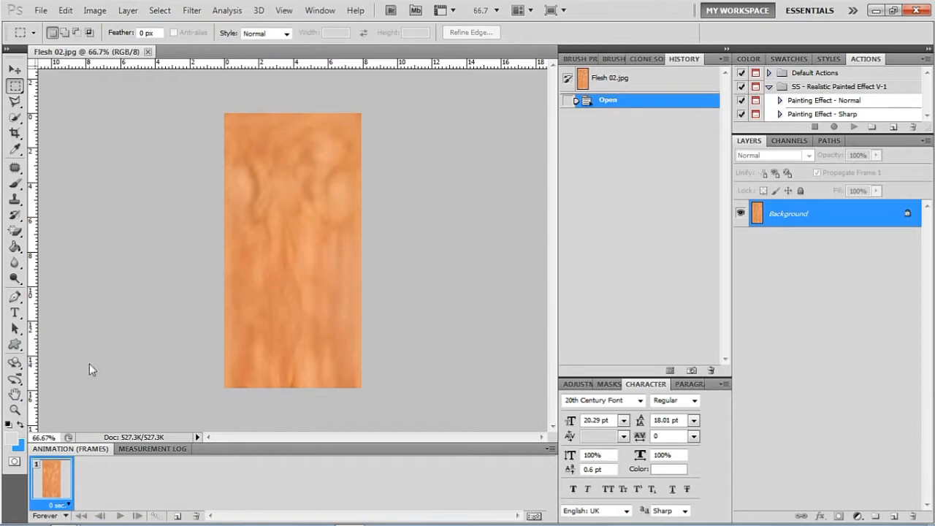
click(40, 10)
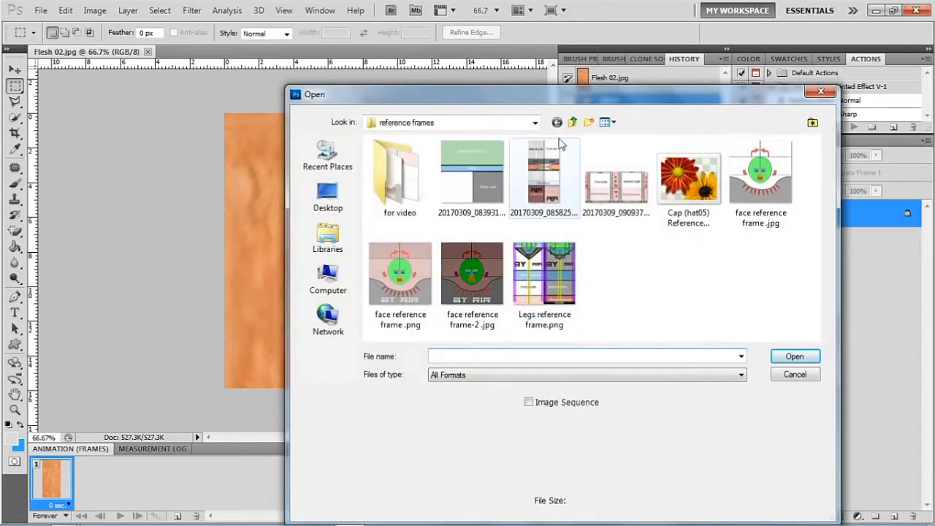
click(544, 175)
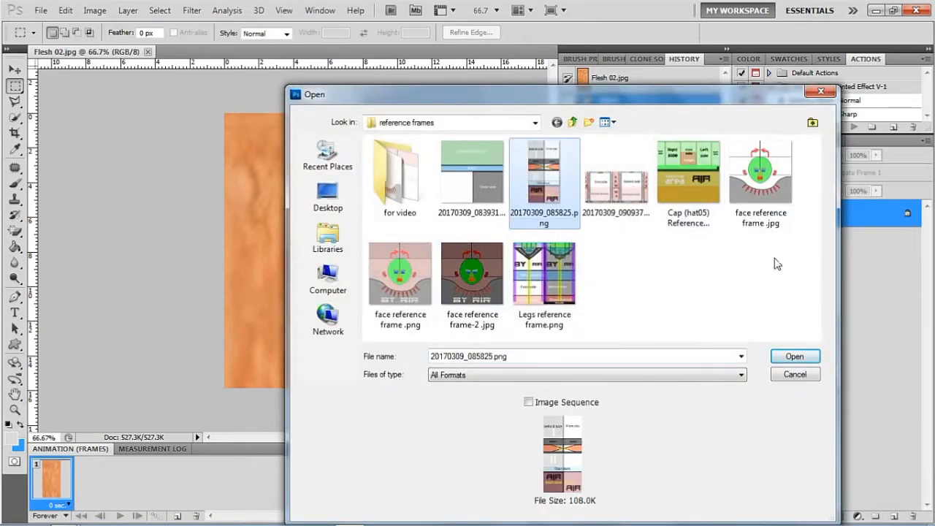
click(794, 356)
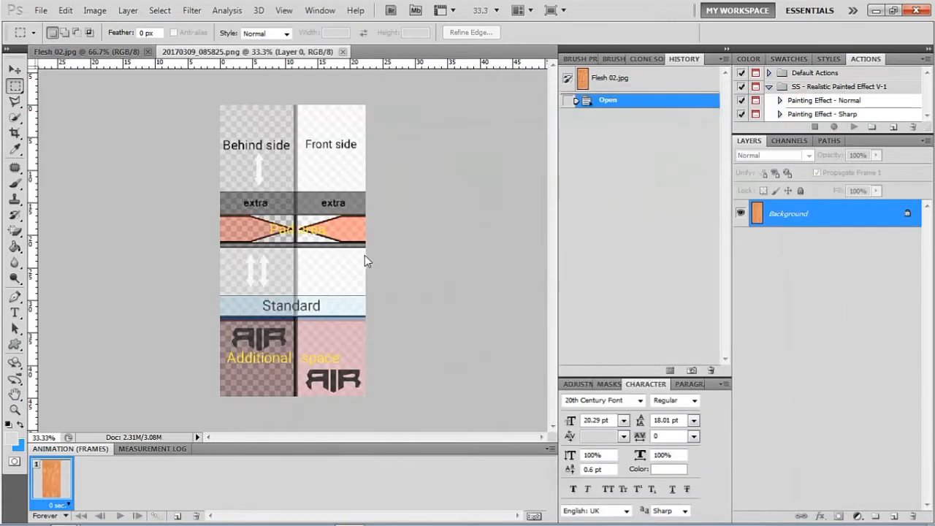
mouse_move(348, 277)
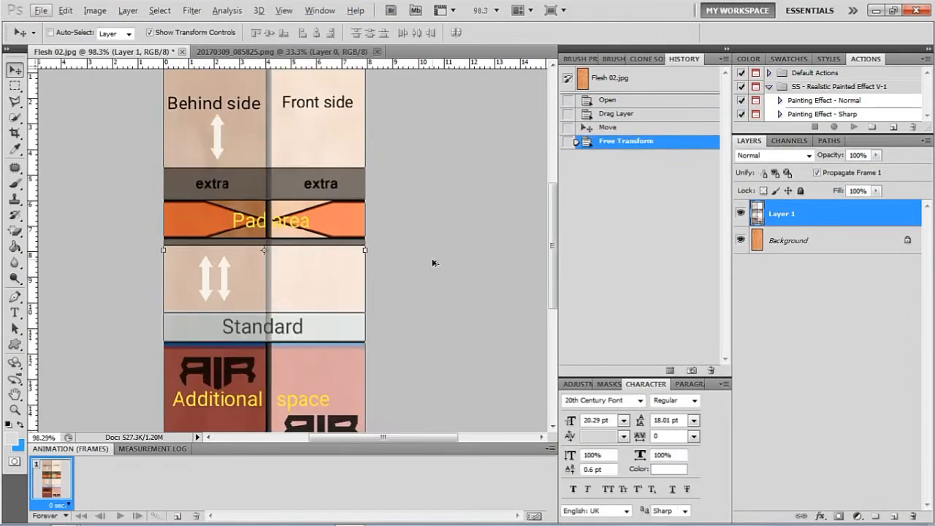
Step: Hide the reference frame layer and begin browsing for another file
click(741, 214)
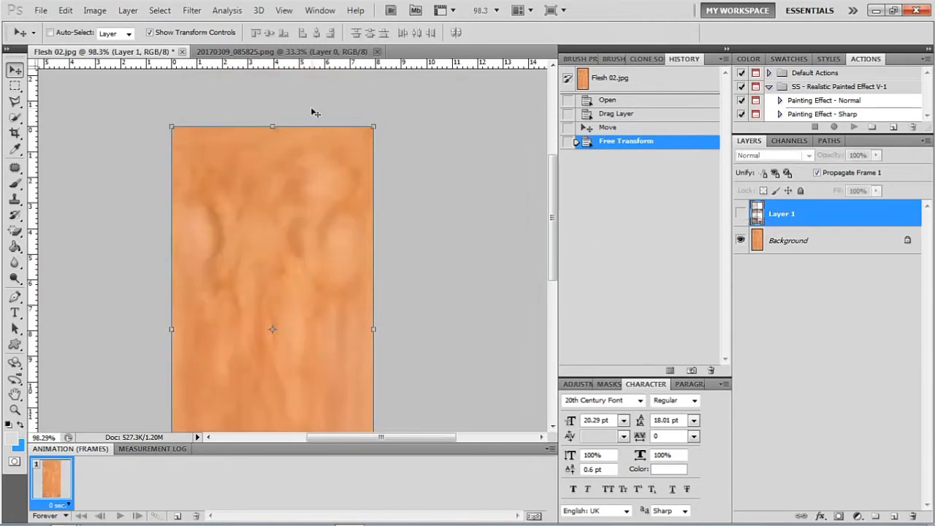
click(40, 10)
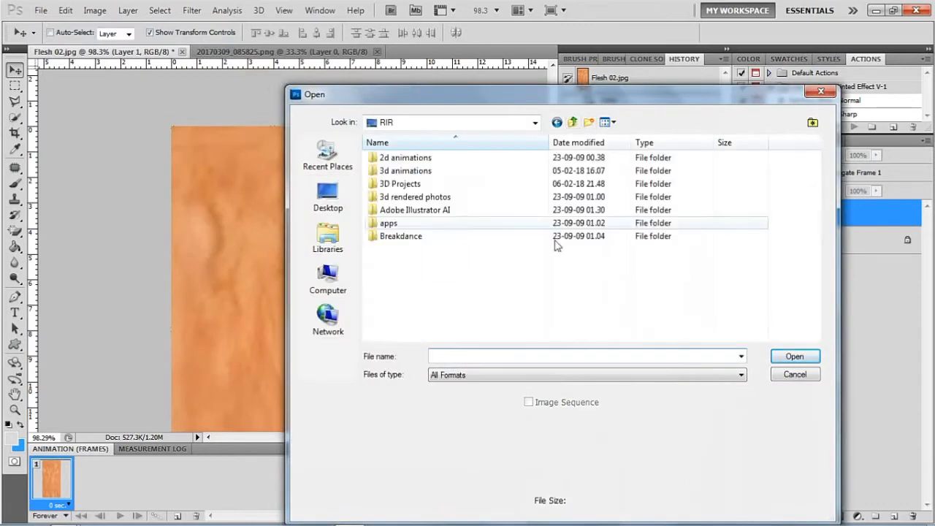
Step: Drag the howling wolf tattoo into Flesh 02 and place it scaled down on the front side
scroll(down, 3)
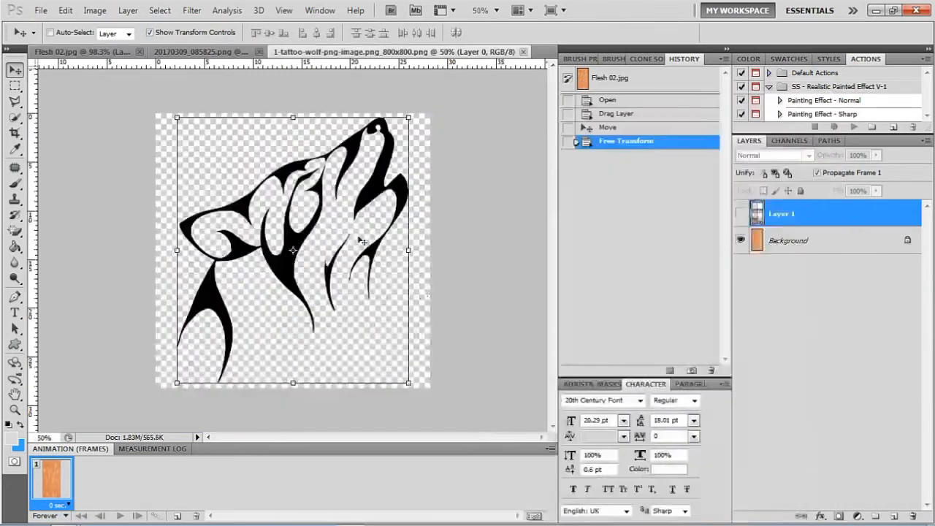
click(81, 51)
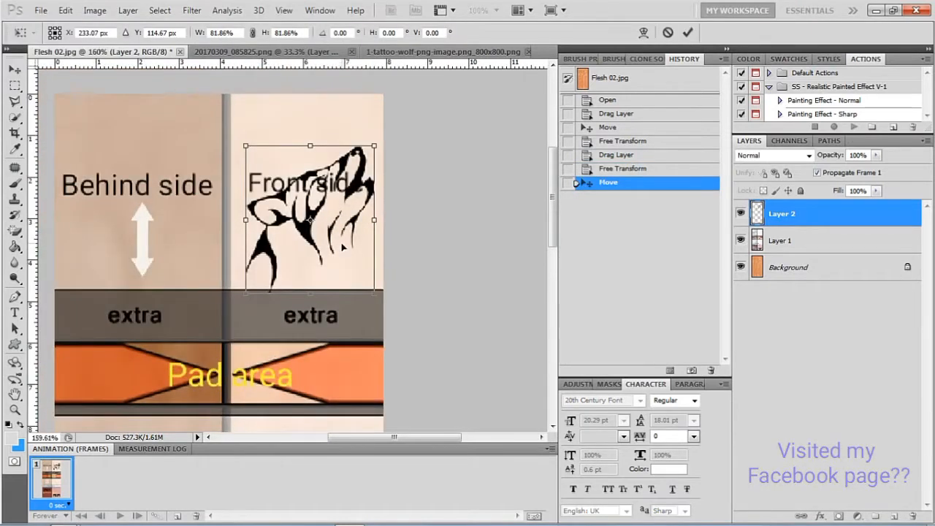
drag(310, 219, 309, 210)
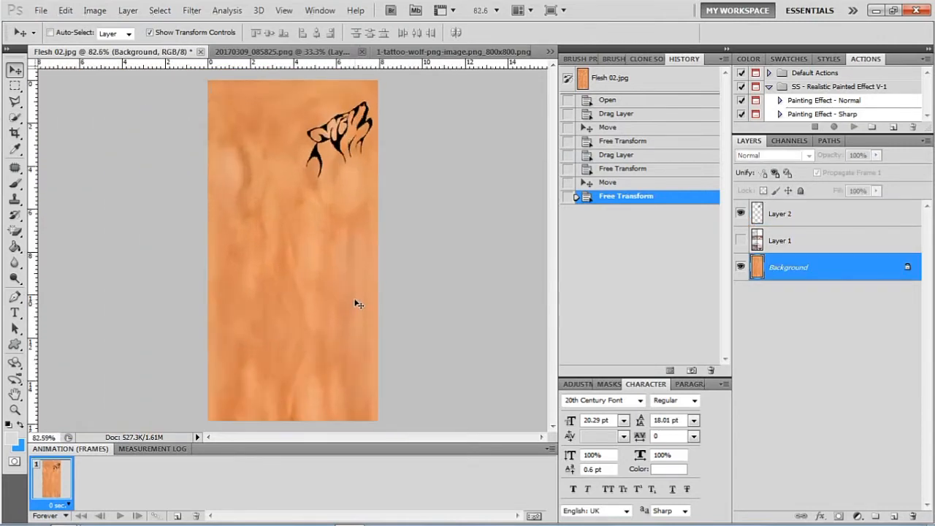
Step: Navigate up to WR3D > Sample arm textures > pads and load the black pad01.png band
click(41, 10)
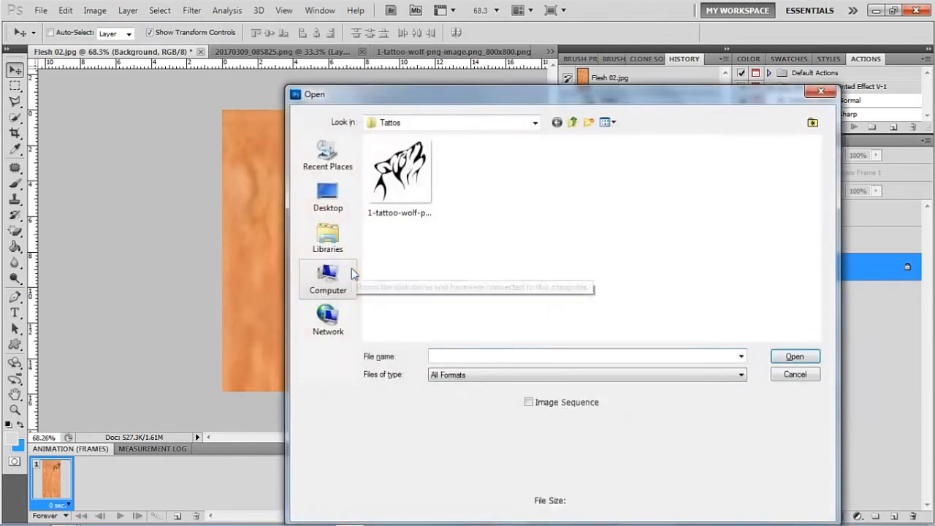
click(573, 122)
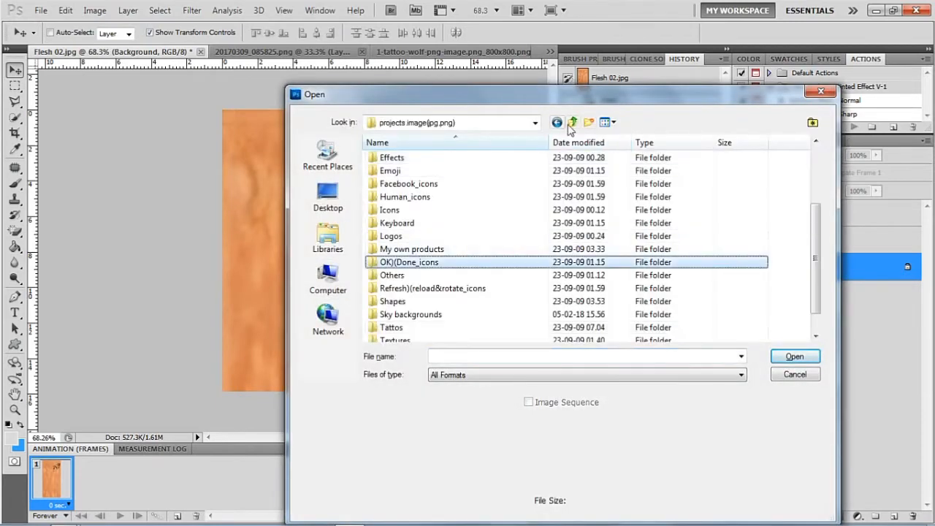
click(573, 122)
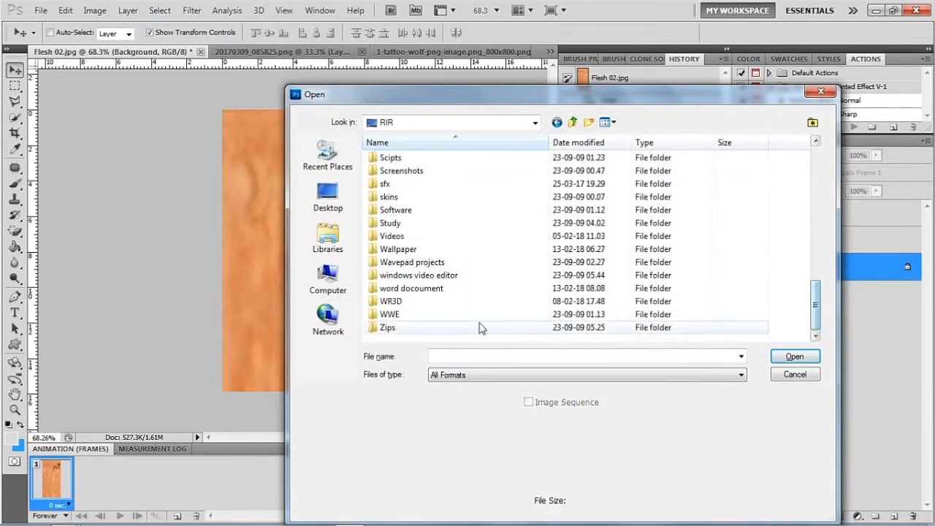
double_click(391, 301)
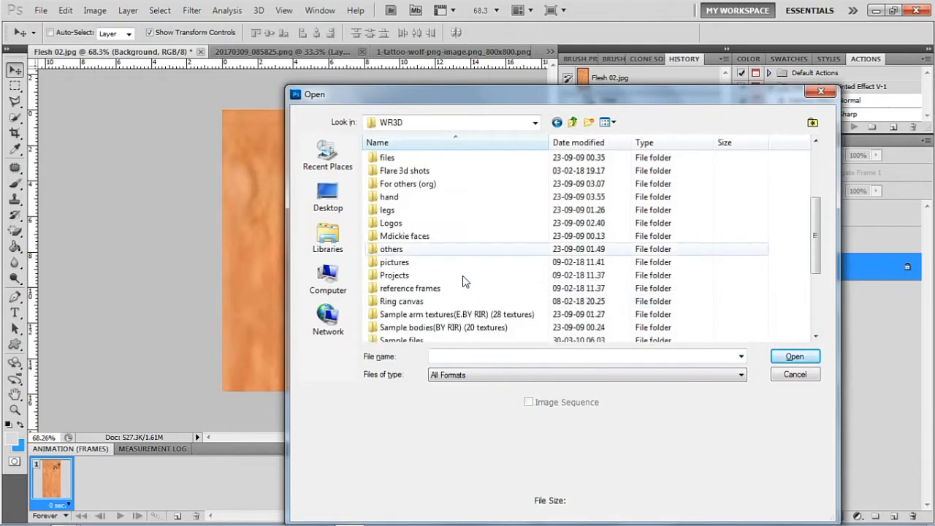
double_click(457, 315)
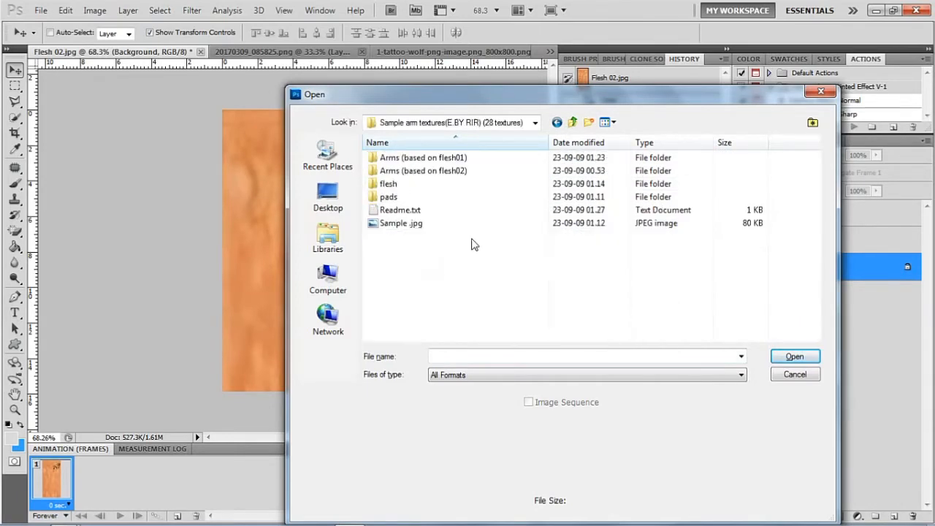
double_click(388, 196)
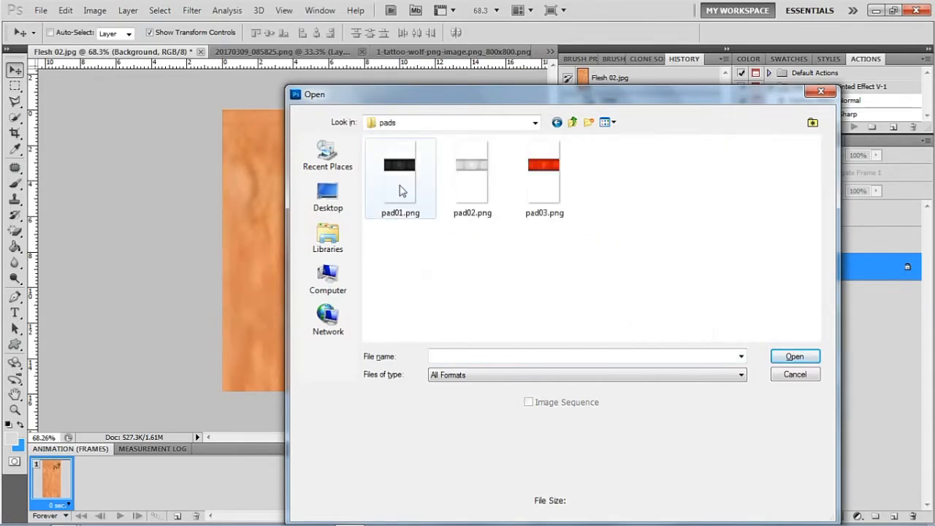
double_click(400, 164)
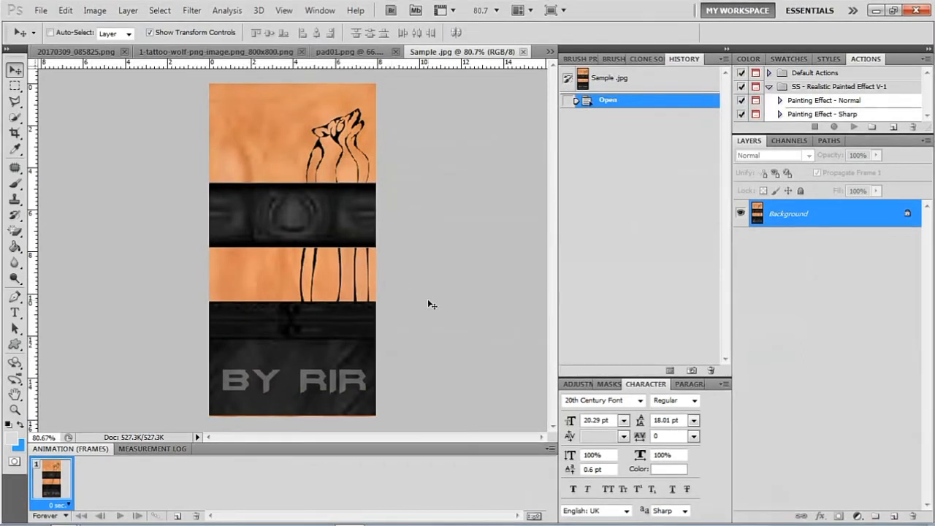
mouse_move(451, 299)
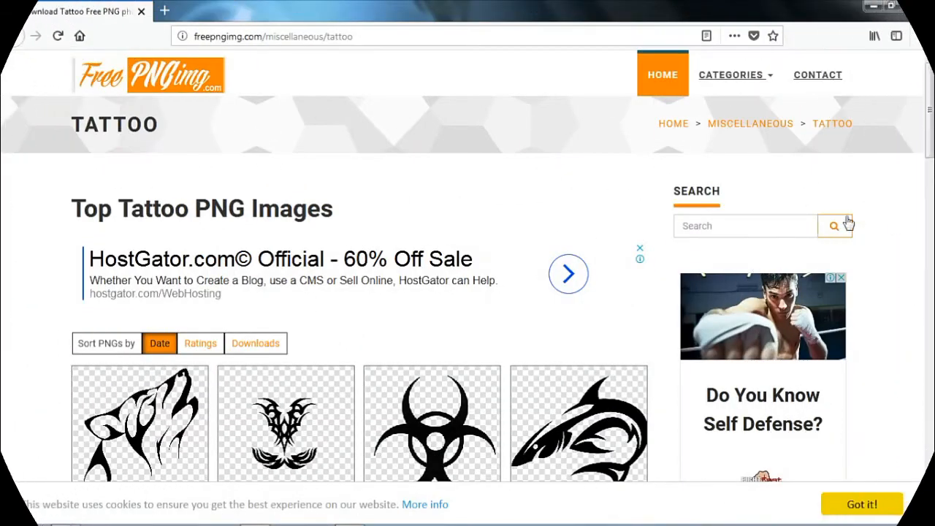
Step: Scroll through the tattoo PNG results, move to page 2, and browse scorpion, cat and tribal designs
scroll(down, 3)
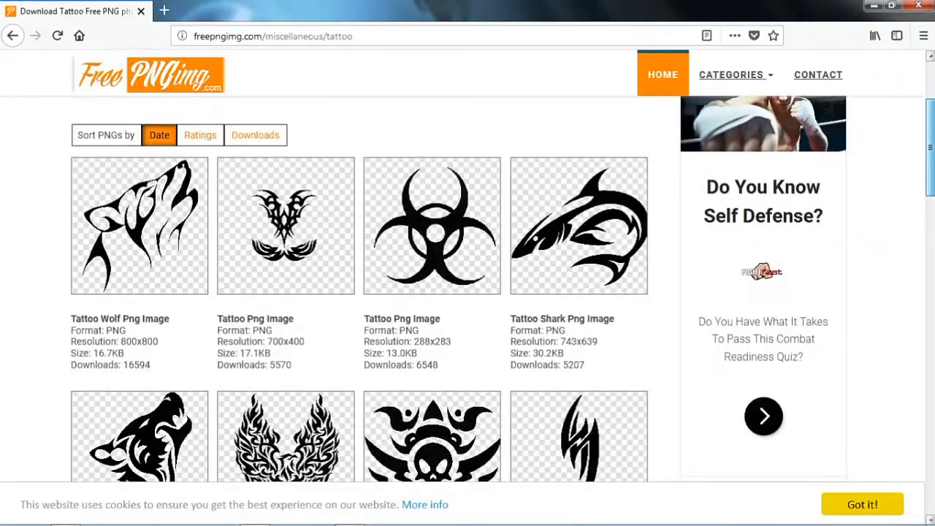
scroll(down, 3)
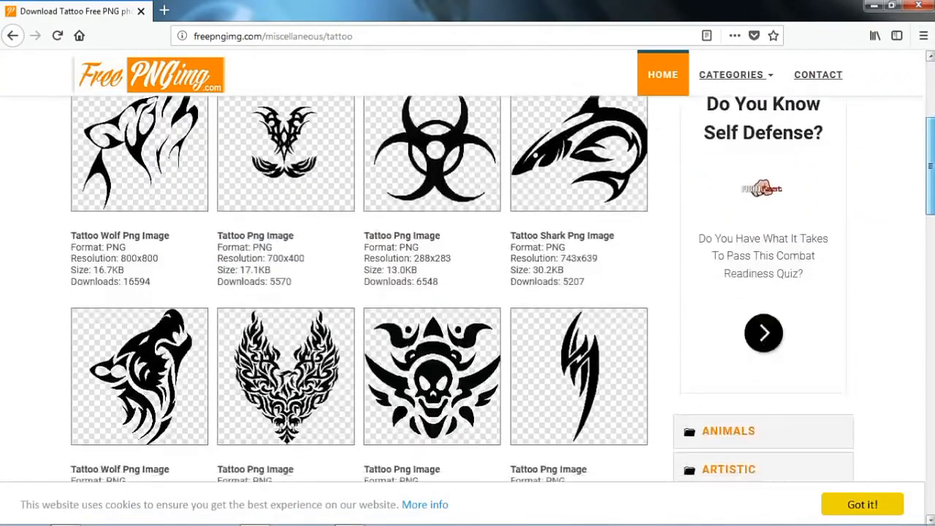
scroll(down, 3)
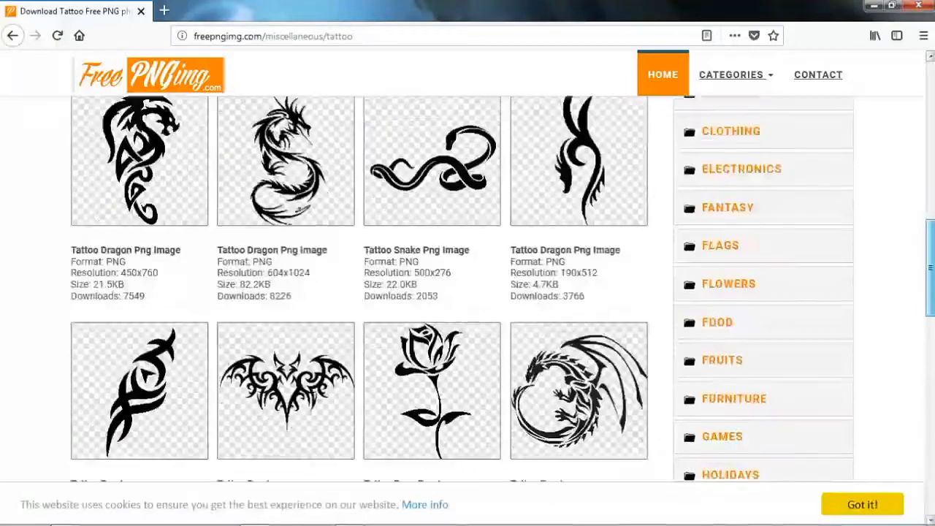
scroll(down, 3)
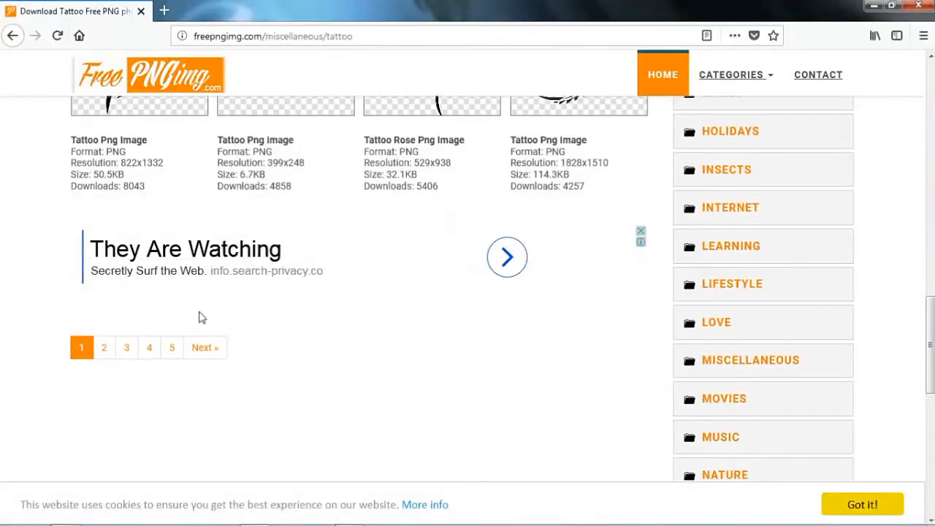
click(103, 347)
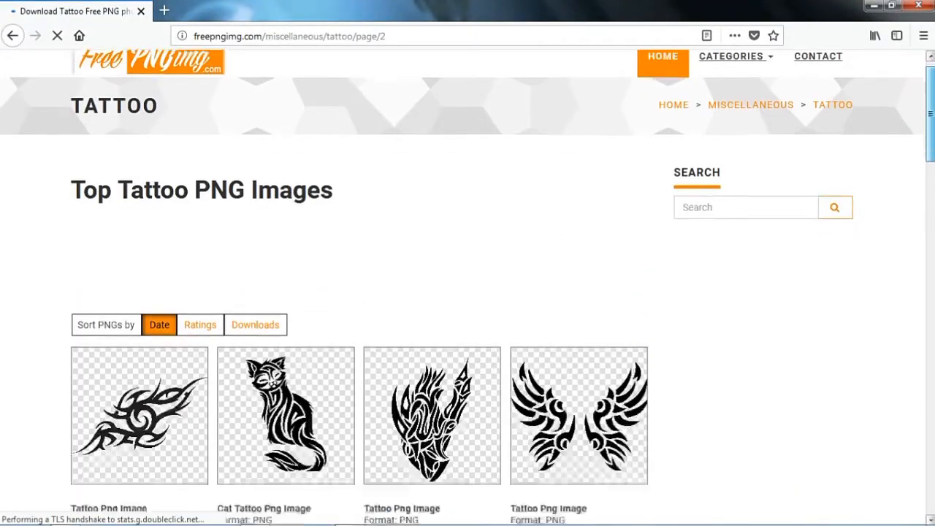
scroll(down, 3)
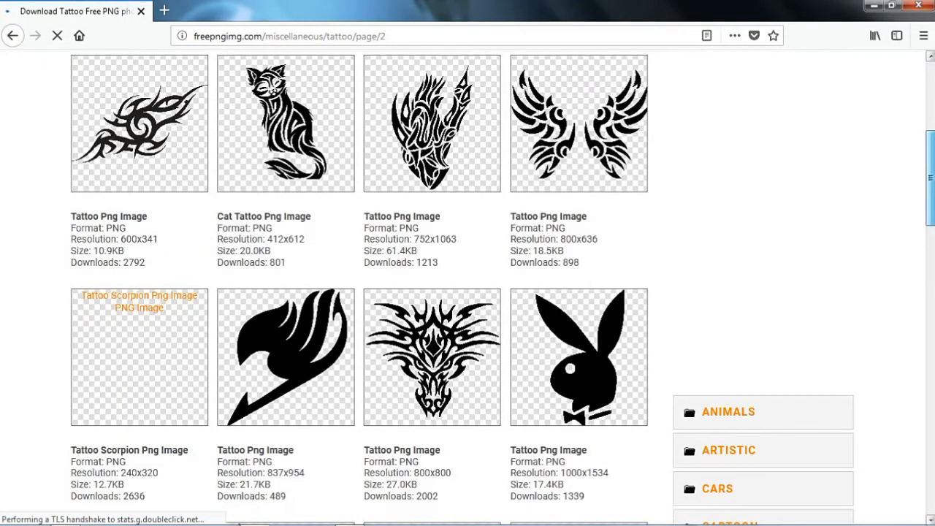
scroll(down, 3)
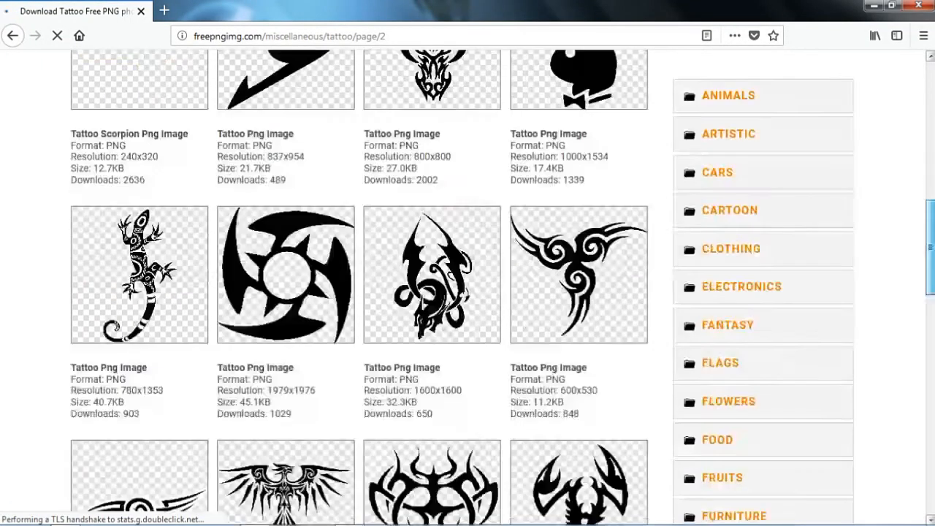
scroll(down, 3)
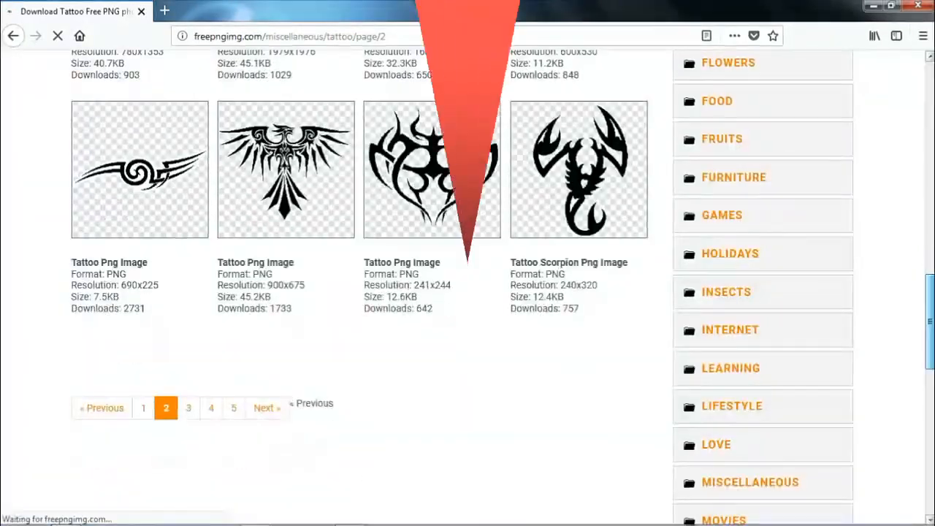